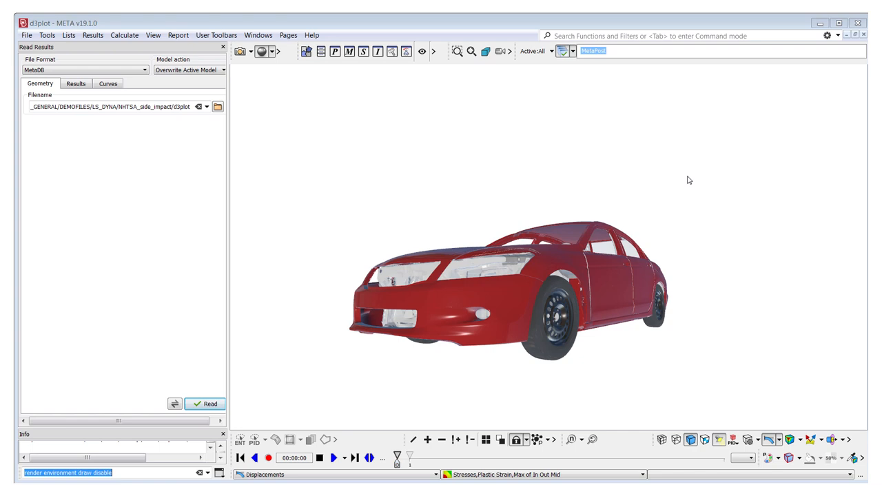
Step: Show the Render Options panel with the PBR Materials and Environment settings
click(262, 51)
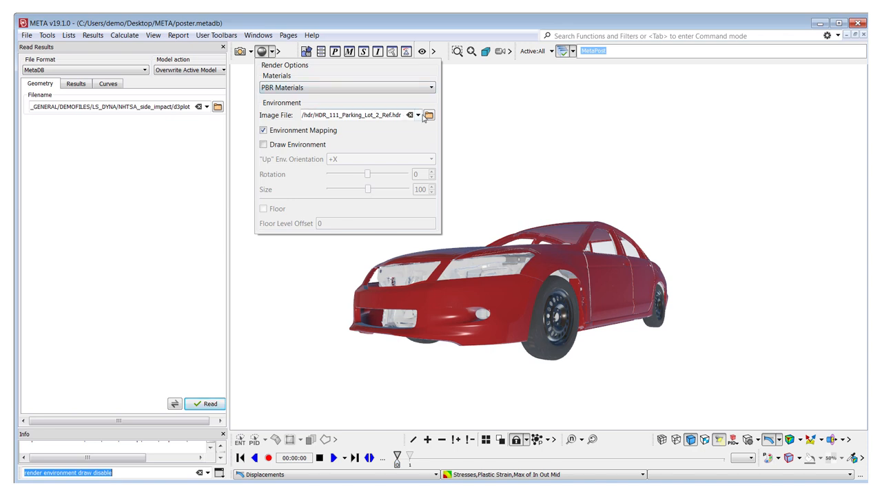
Step: Select HDR_111_Parking_Lot_2_Ref.hdr as the environment map and reopen Render Options
click(429, 115)
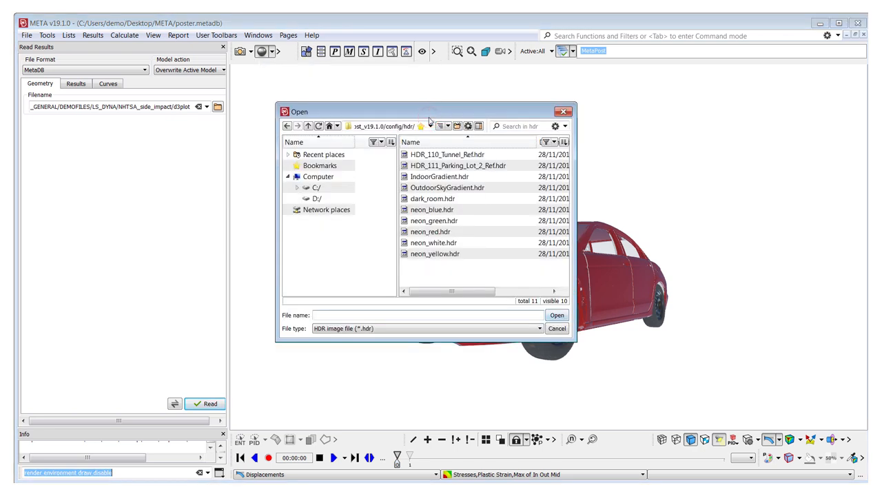
click(457, 165)
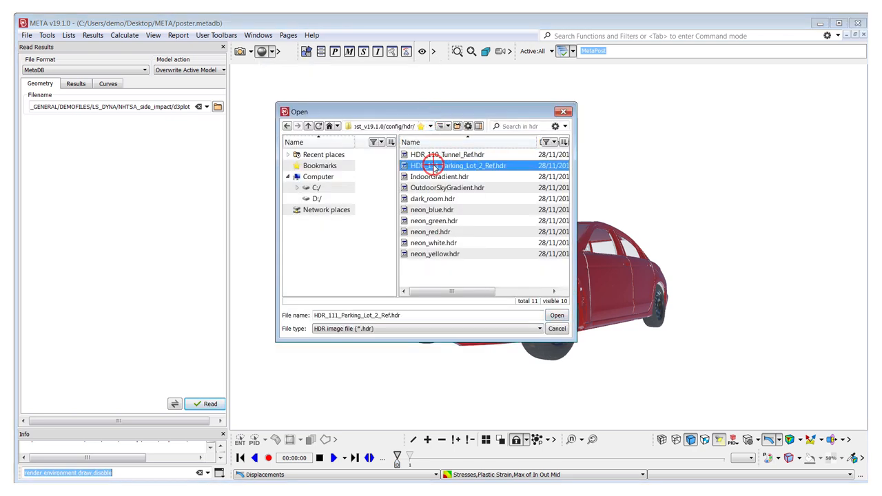
click(557, 315)
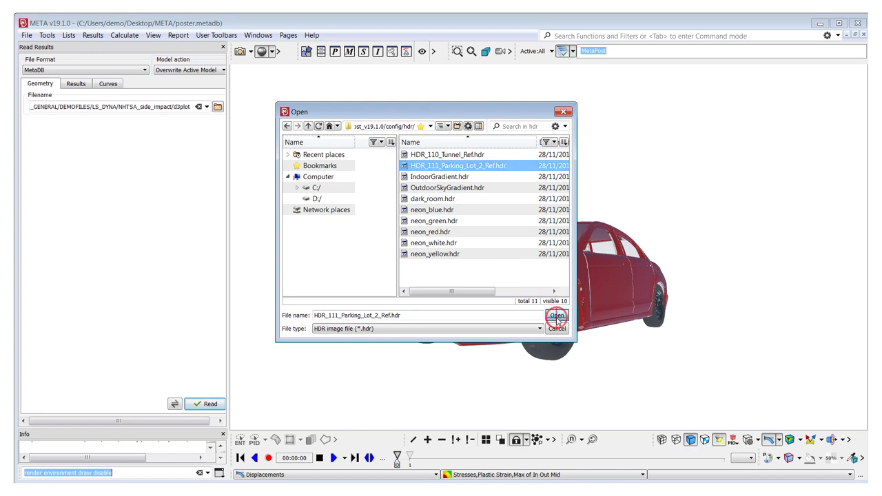
click(556, 316)
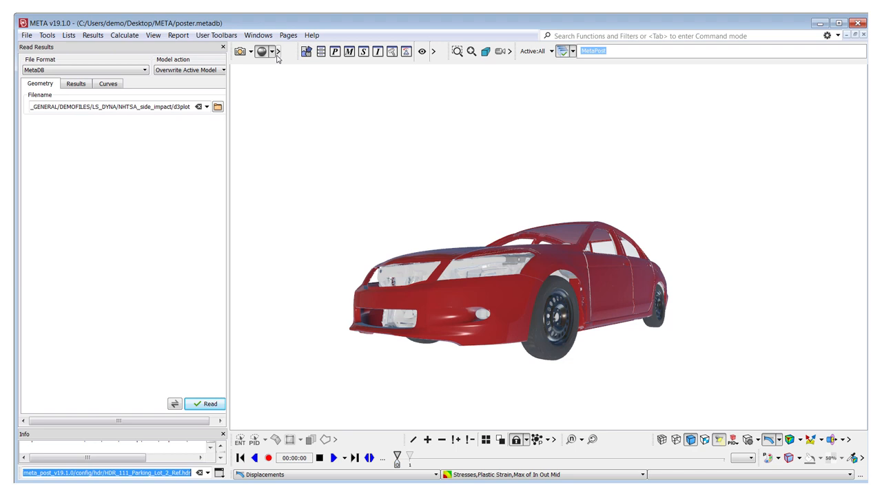
click(269, 51)
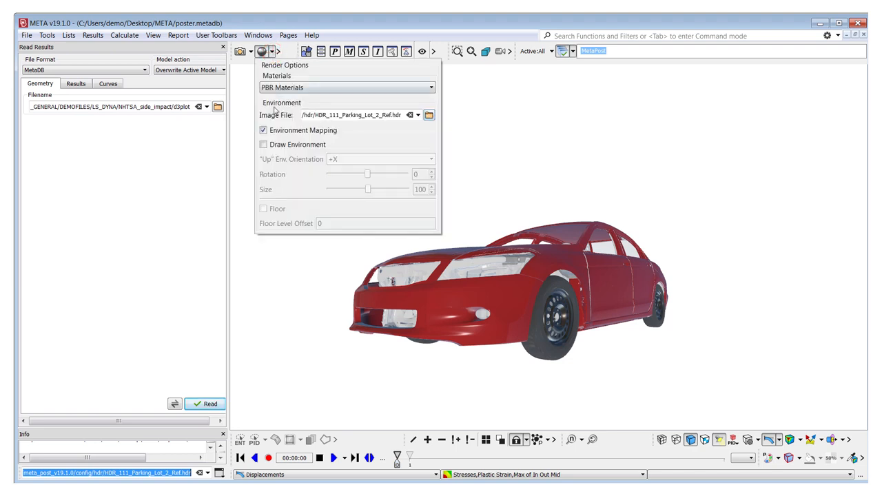
Step: Enable Draw Environment and set the environment's up orientation to +Z
click(263, 144)
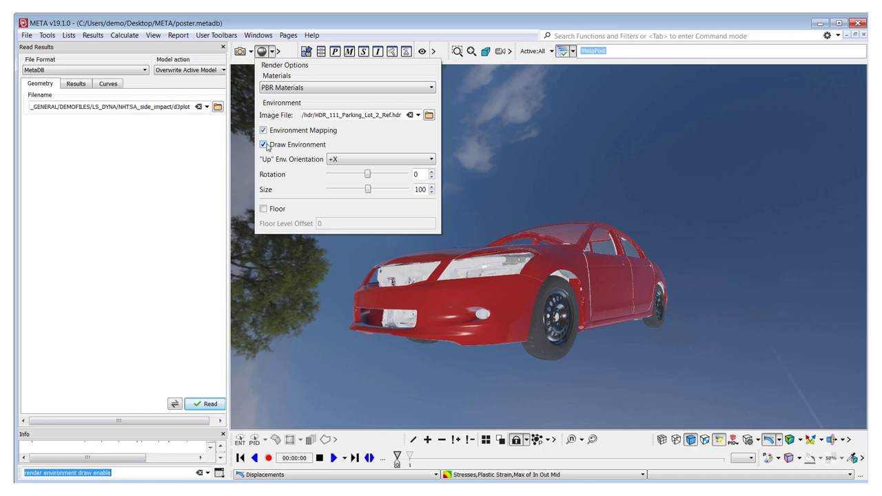
click(263, 144)
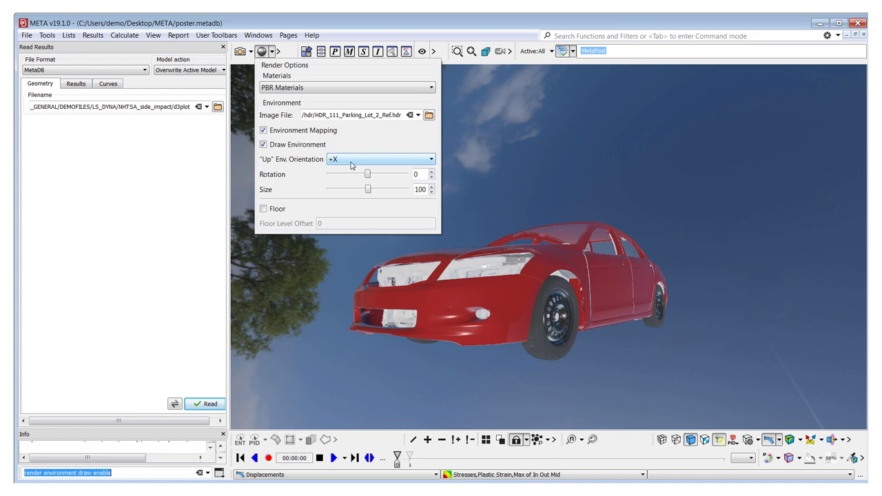
click(430, 159)
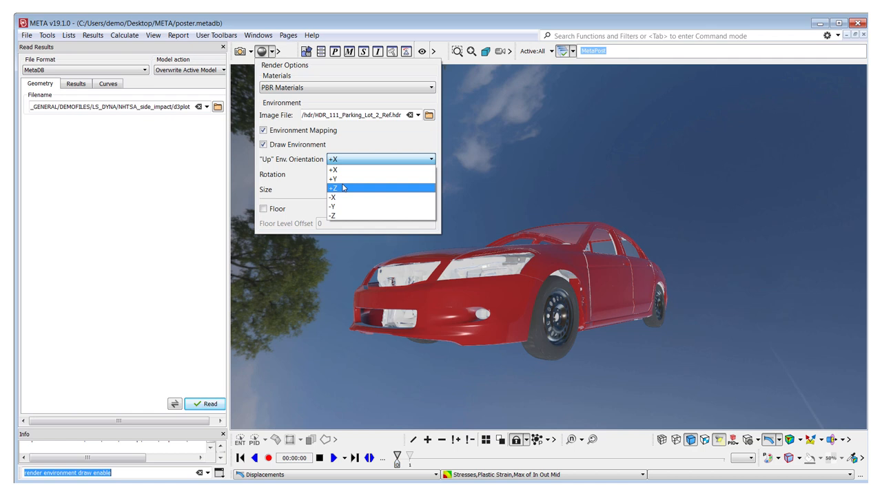
click(335, 188)
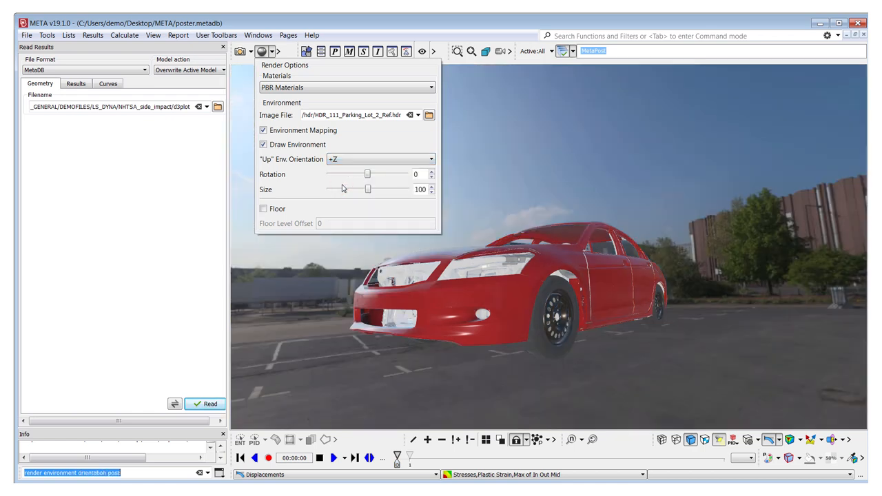
mouse_move(347, 179)
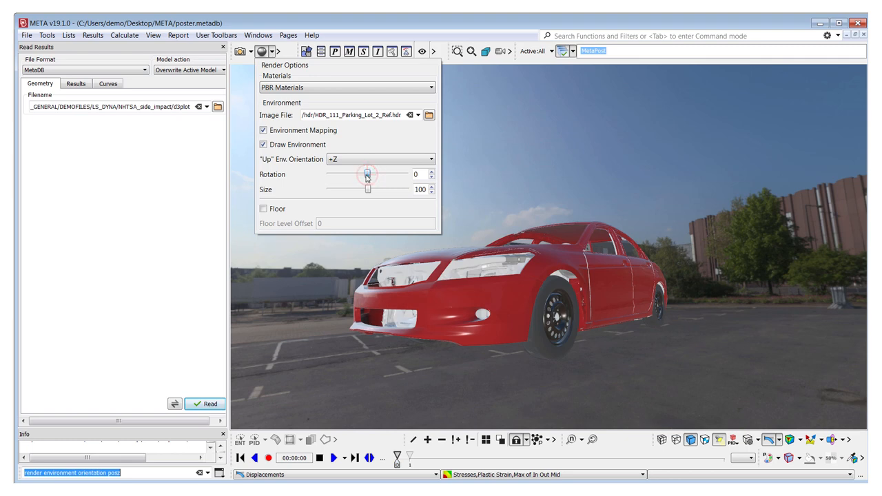
Step: Rotate the environment to -74, set its size to 86, and enable Floor
drag(367, 174, 357, 174)
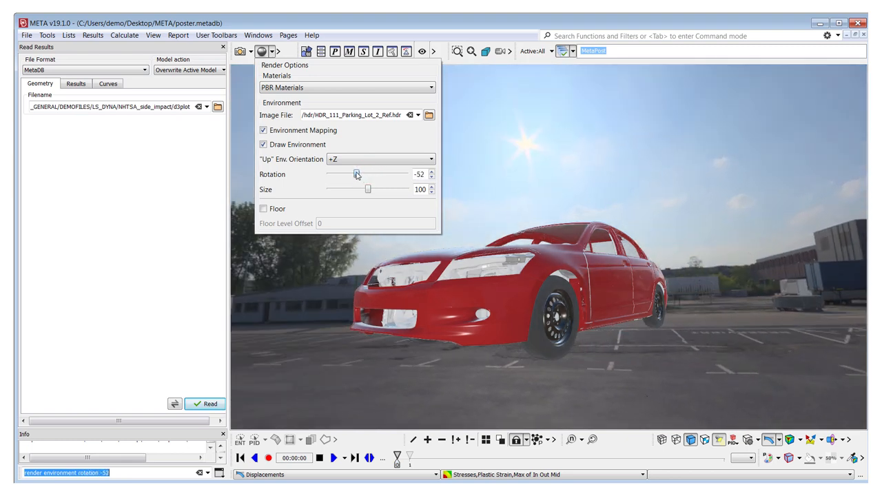
drag(357, 174, 351, 174)
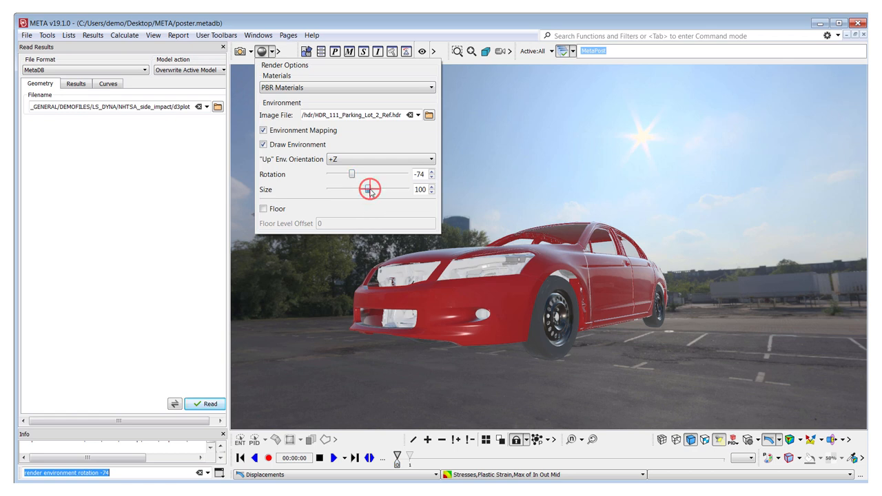
drag(370, 189, 367, 189)
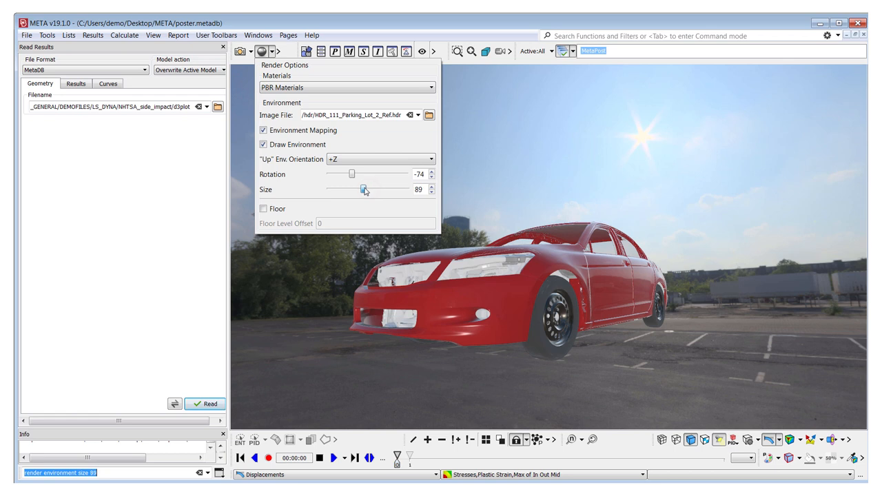
drag(365, 190, 361, 189)
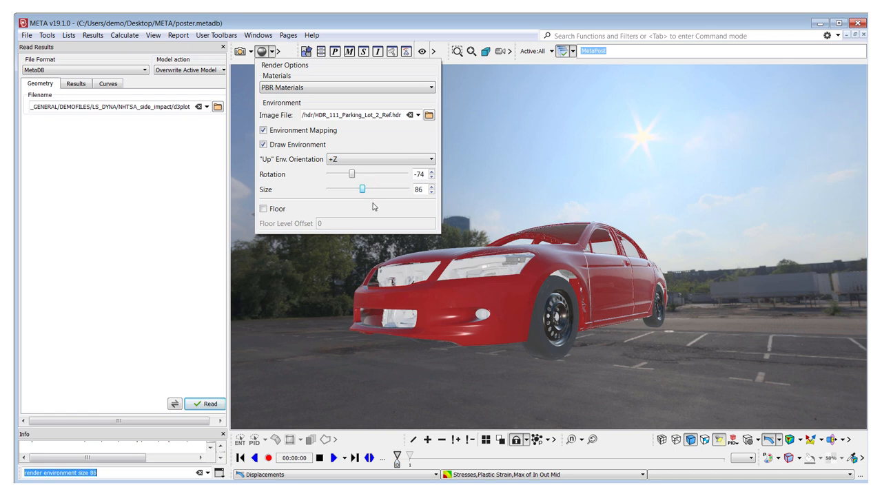
click(262, 208)
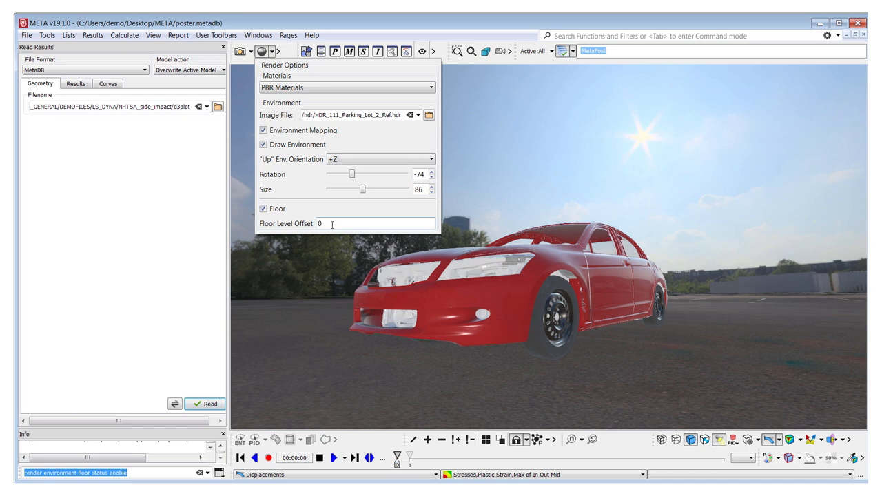
Step: Set Floor Level Offset to 10 and close the Render Options panel
text(10)
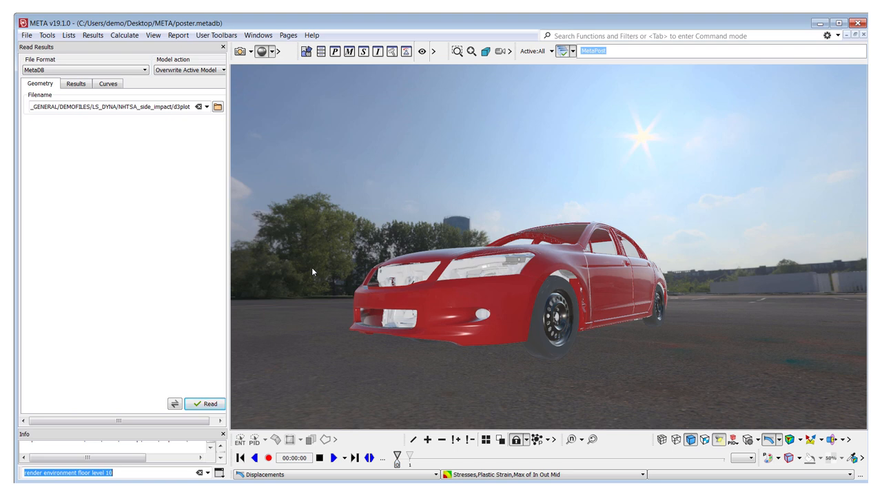
mouse_move(515, 88)
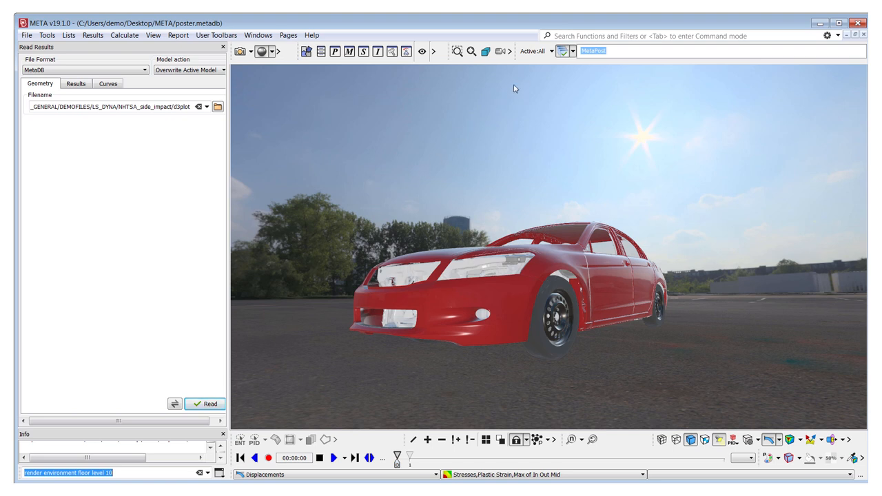
click(551, 52)
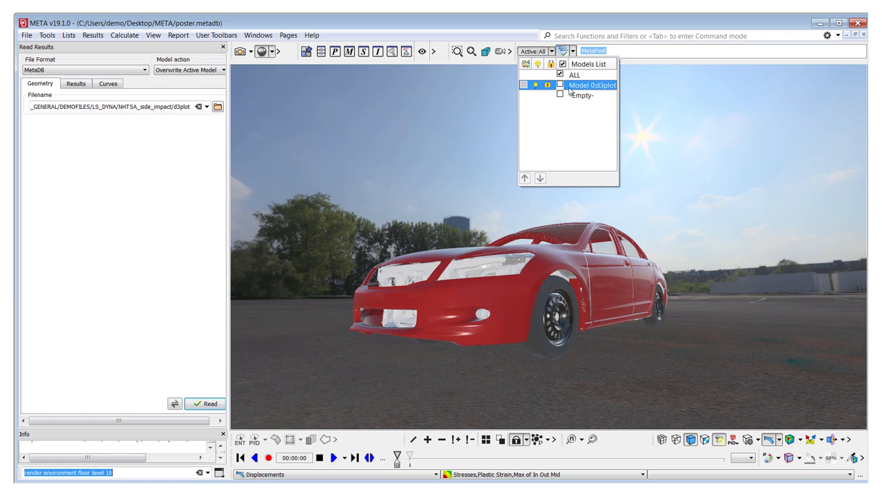
Step: Explode the d3plot model along the X axis from the Models List
right_click(591, 85)
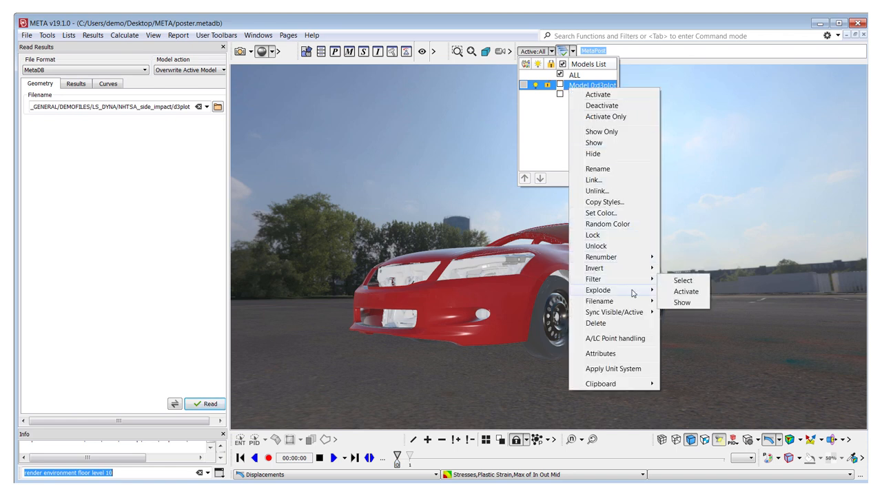
mouse_move(597, 289)
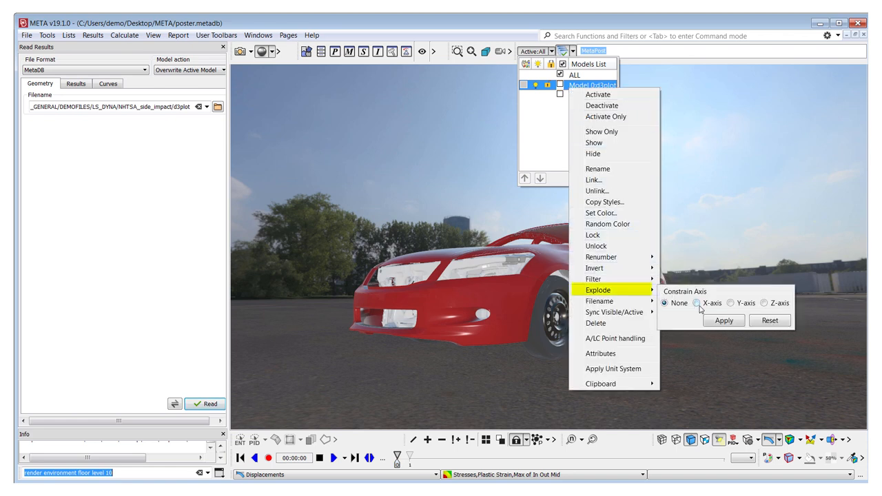
click(724, 321)
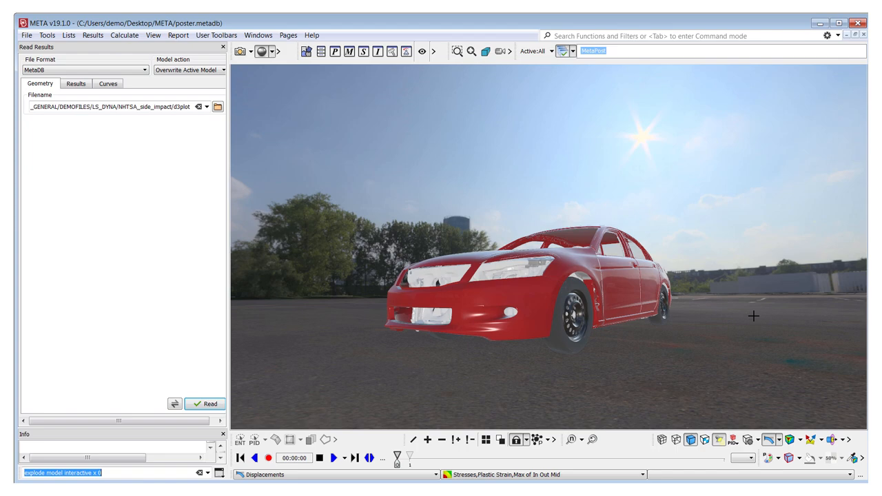
mouse_move(718, 428)
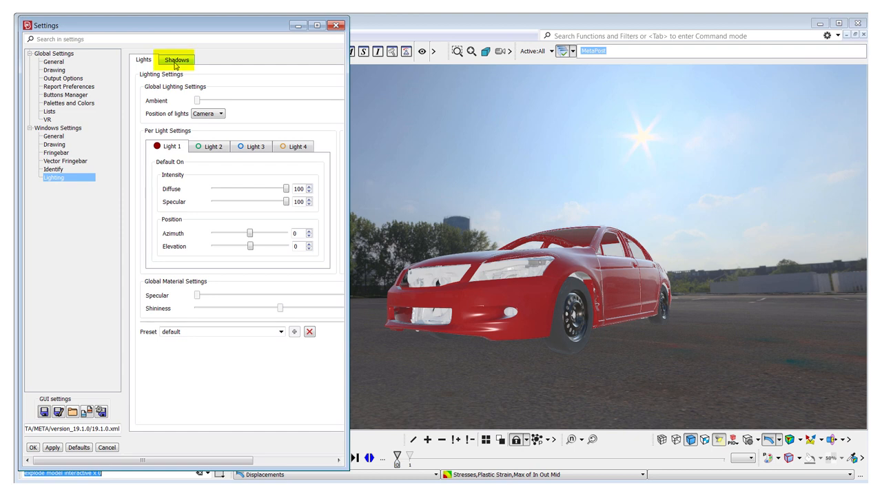
Step: Turn on ambient occlusion shadows with a radius of 2000
click(177, 59)
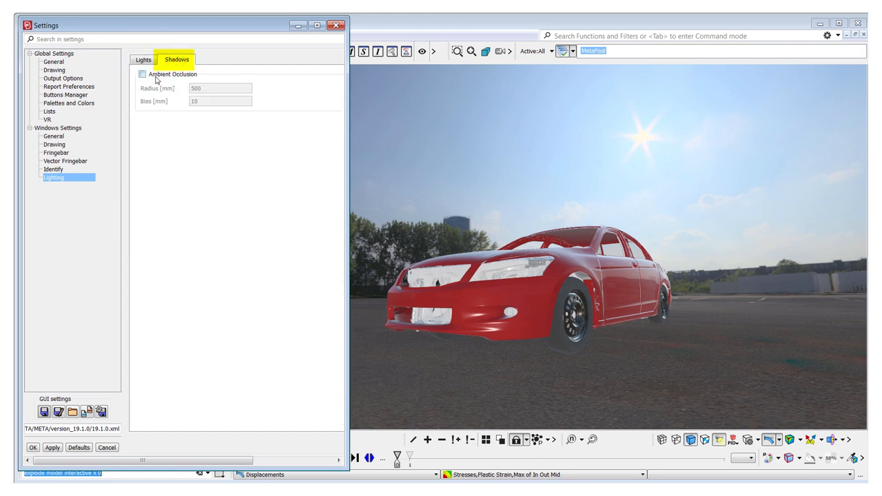
click(142, 74)
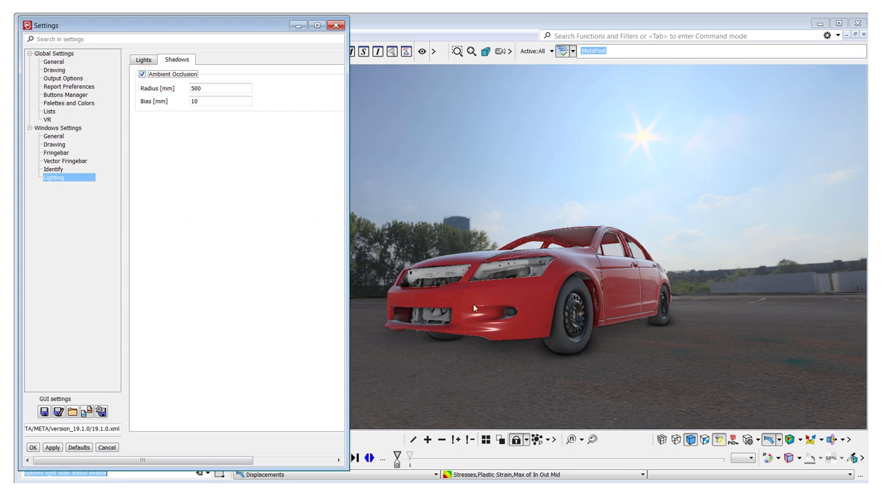
triple_click(219, 88)
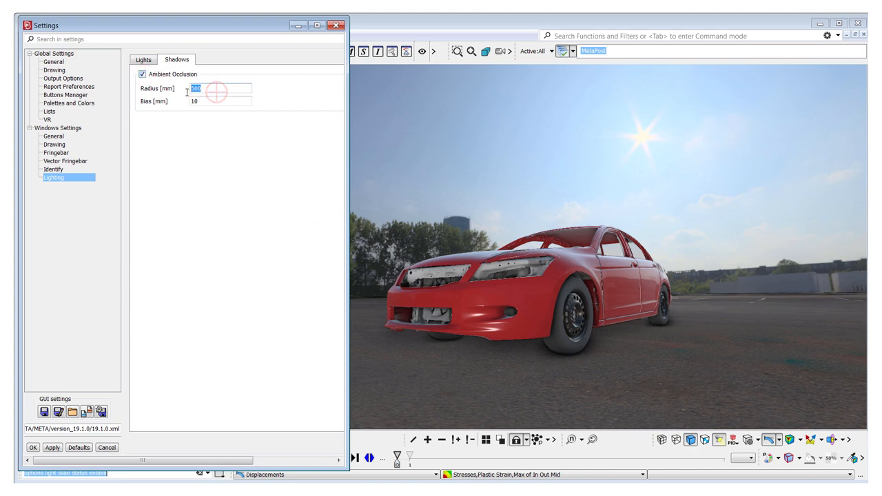
text(2)
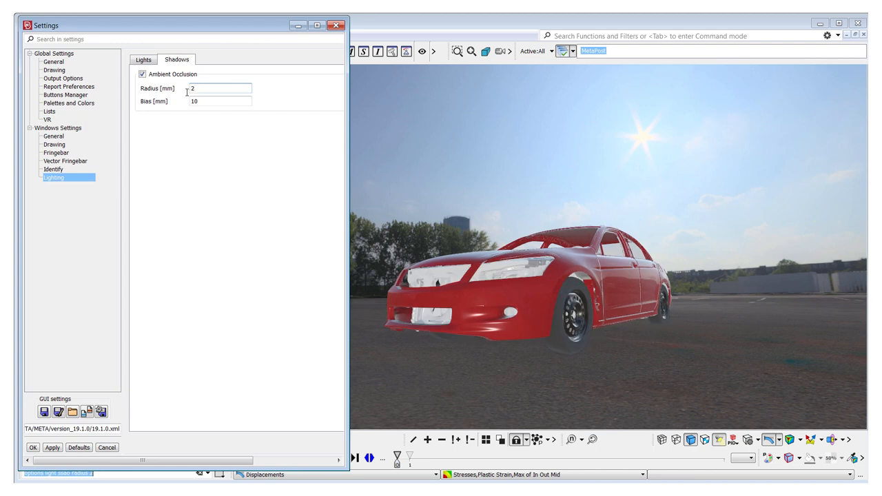
text(000)
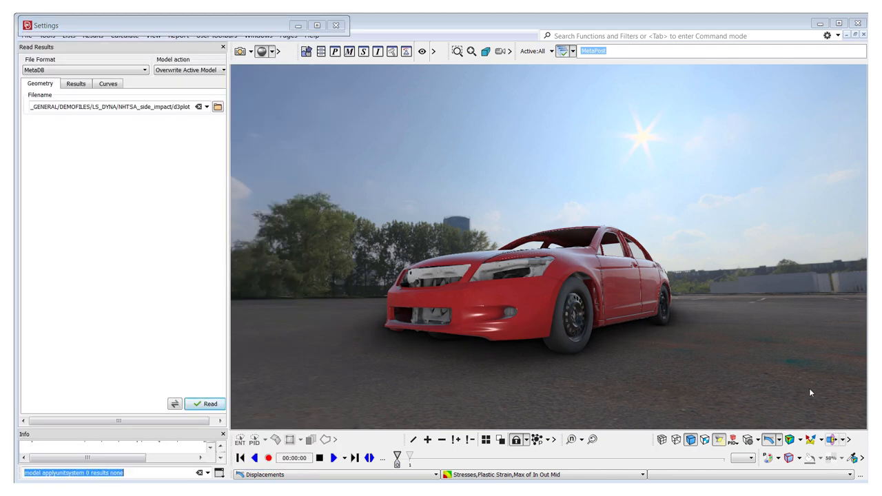
Step: Apply the MM.K.MS unit system to Model 0:d3plot
click(552, 51)
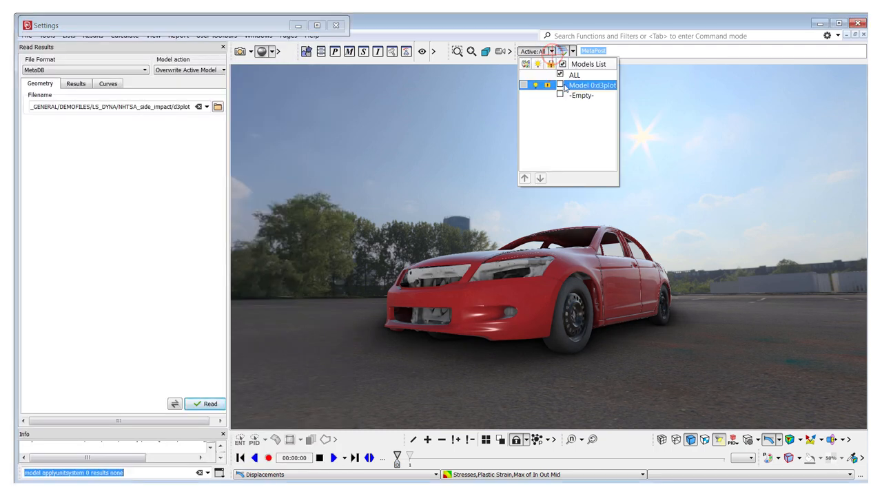
right_click(591, 85)
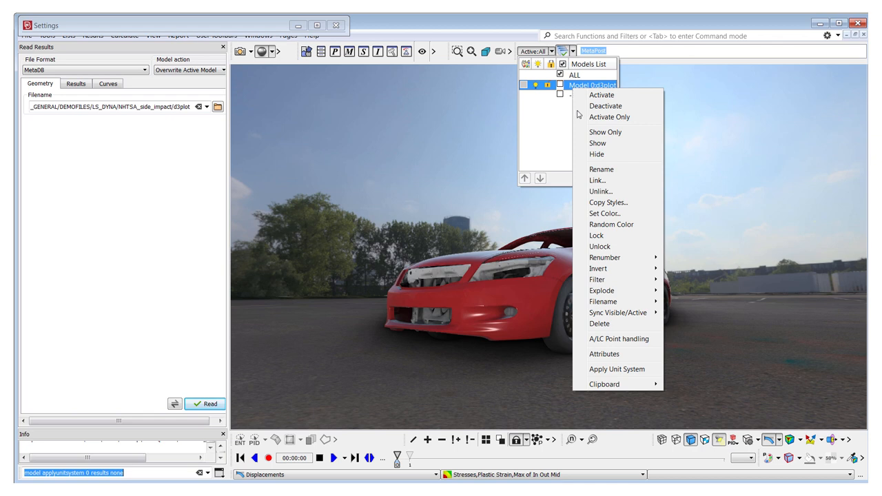
mouse_move(616, 369)
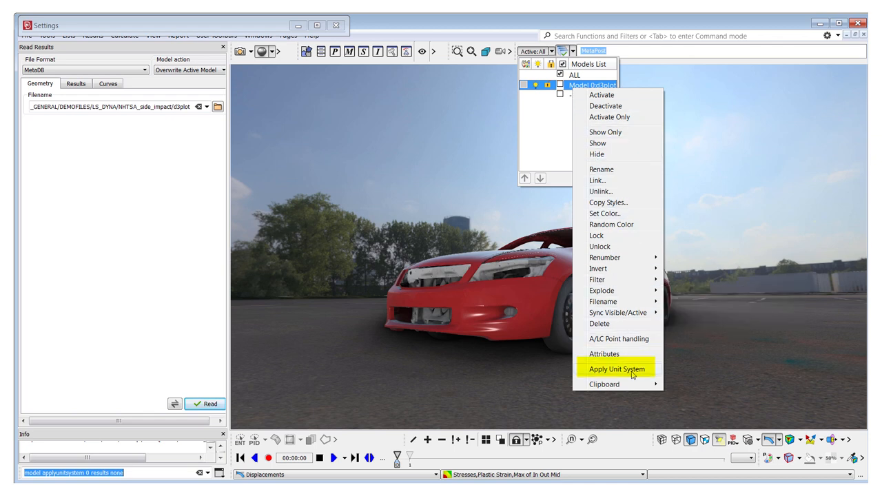
click(616, 369)
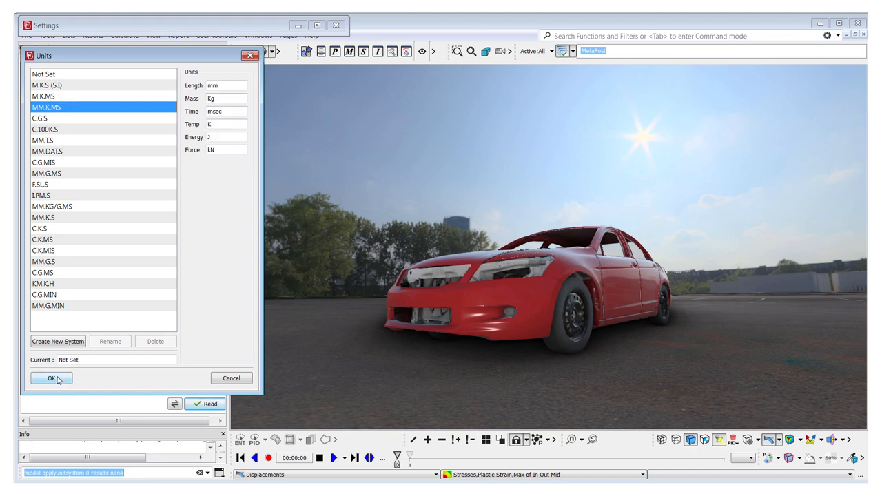
click(51, 378)
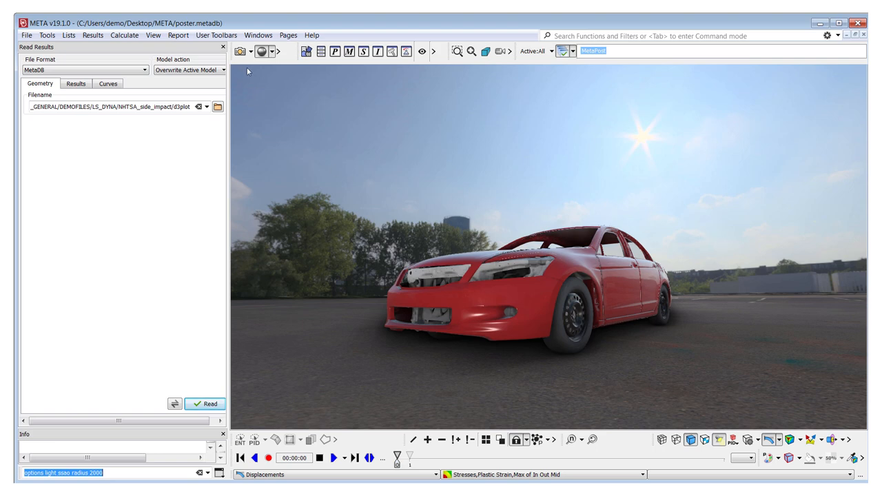
Step: Set the image output to A0 size in landscape orientation with preview on
click(239, 51)
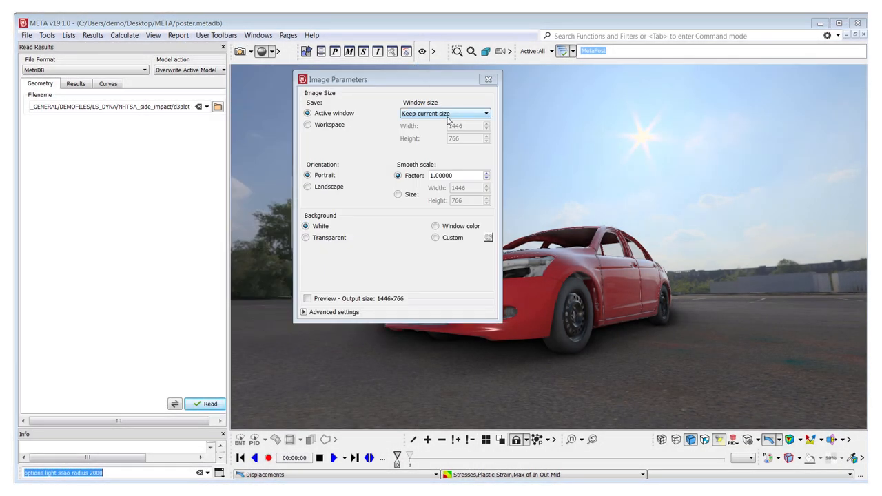
click(486, 113)
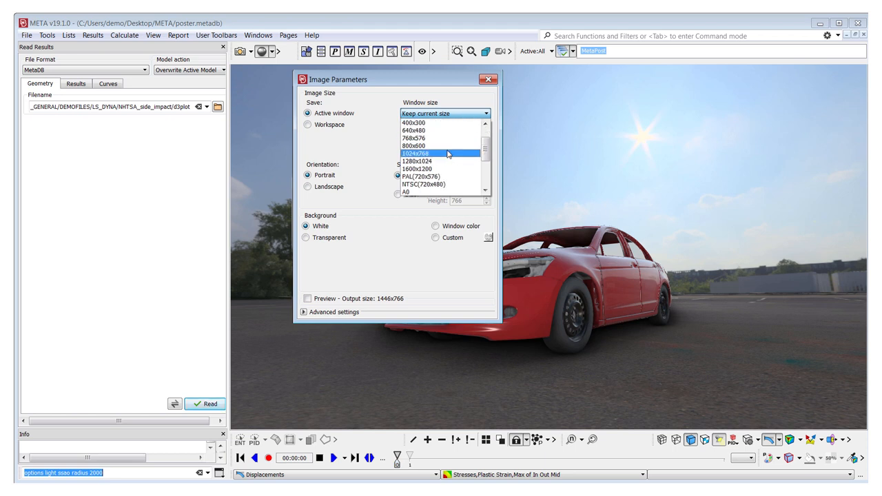
click(425, 194)
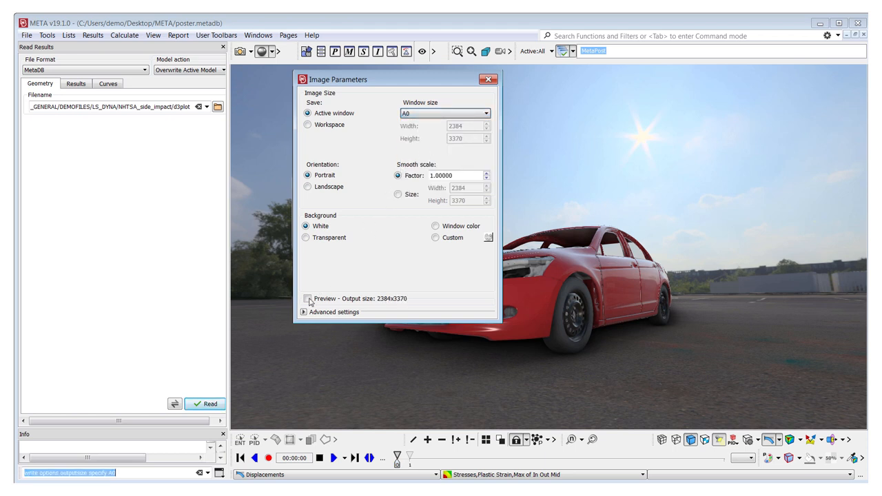
click(307, 298)
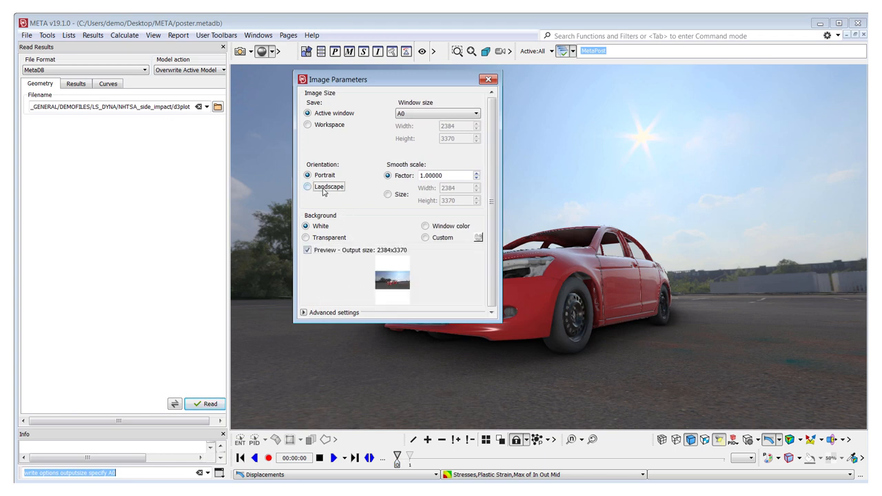
click(307, 186)
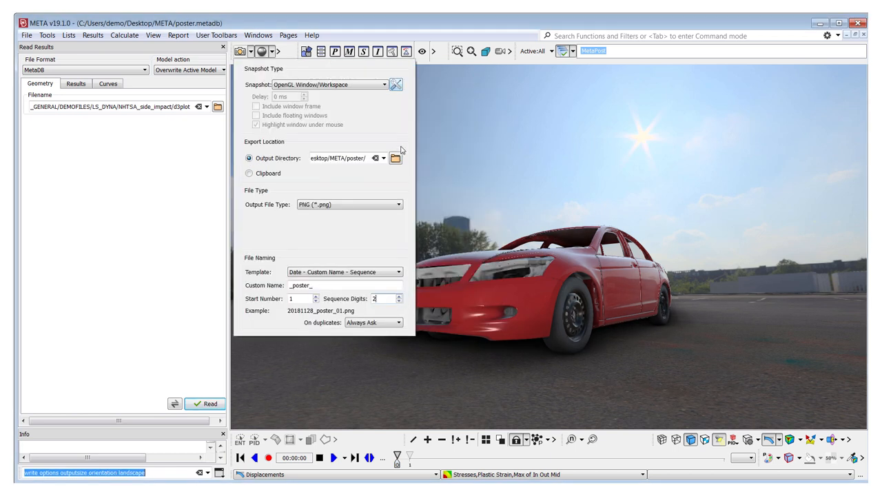
Step: Set the snapshot output directory to poster and the file type to PNG
click(394, 158)
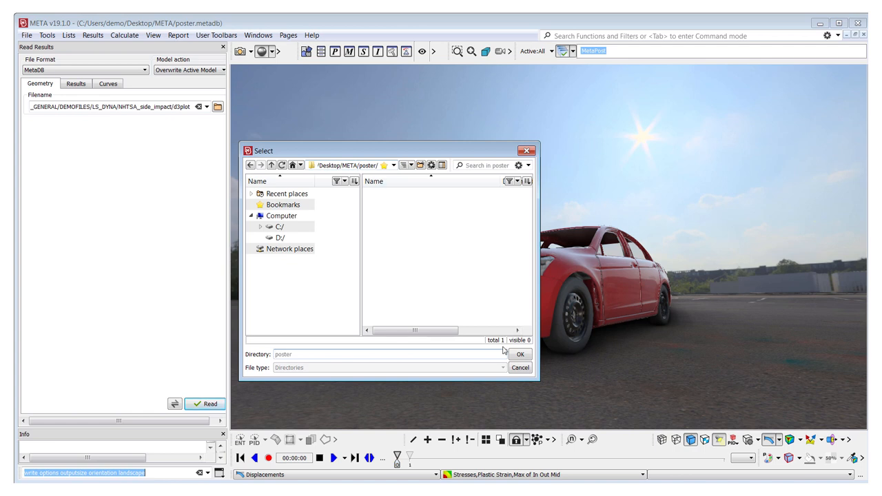
click(520, 353)
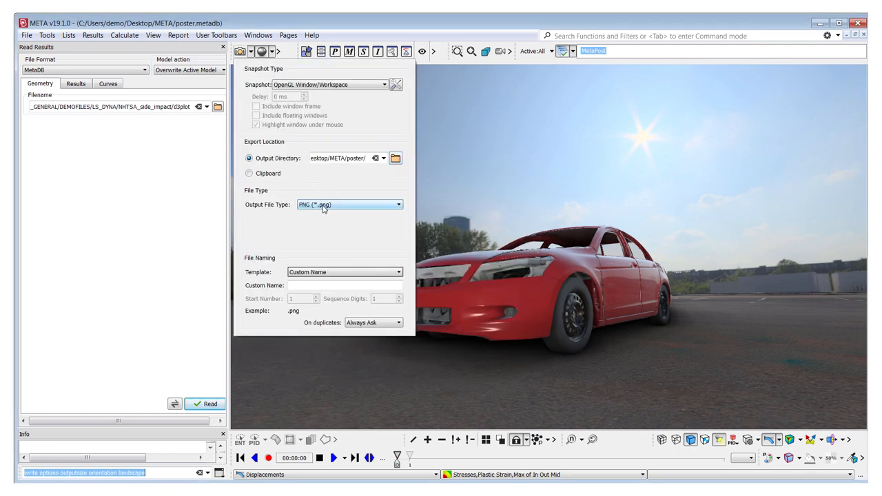
click(398, 204)
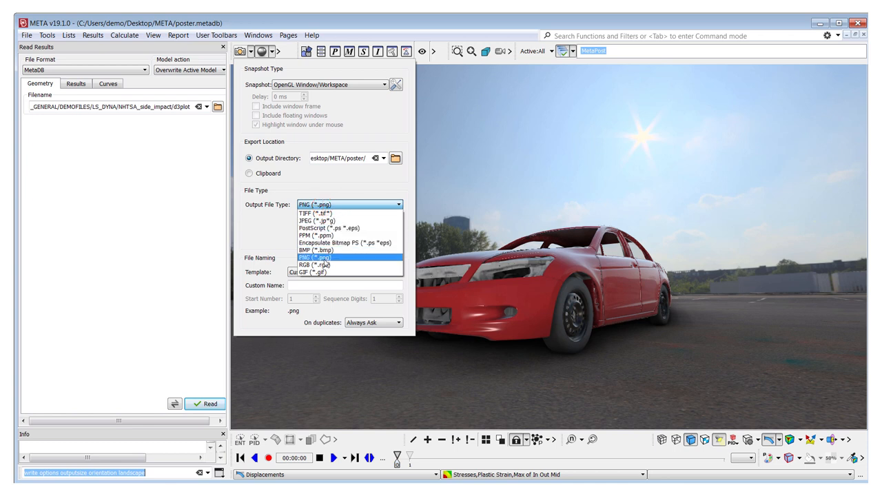
click(323, 265)
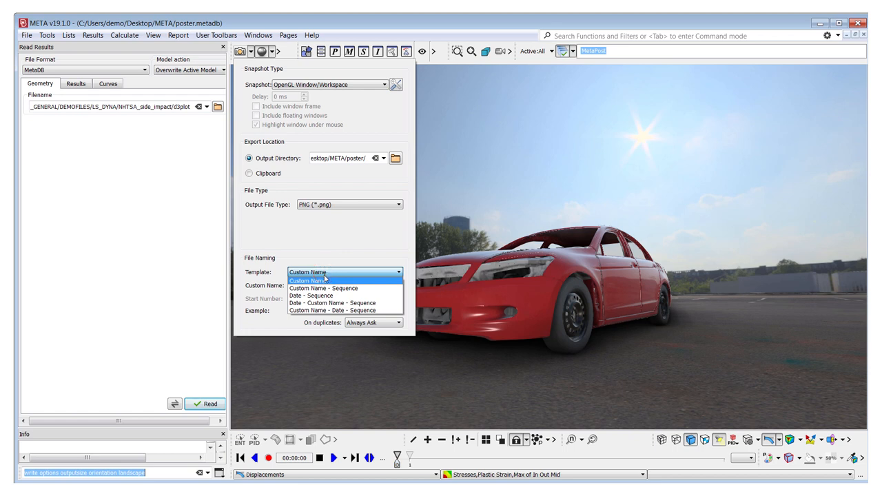
Step: Name snapshots by date, custom name '_poster' and a two-digit sequence
click(340, 303)
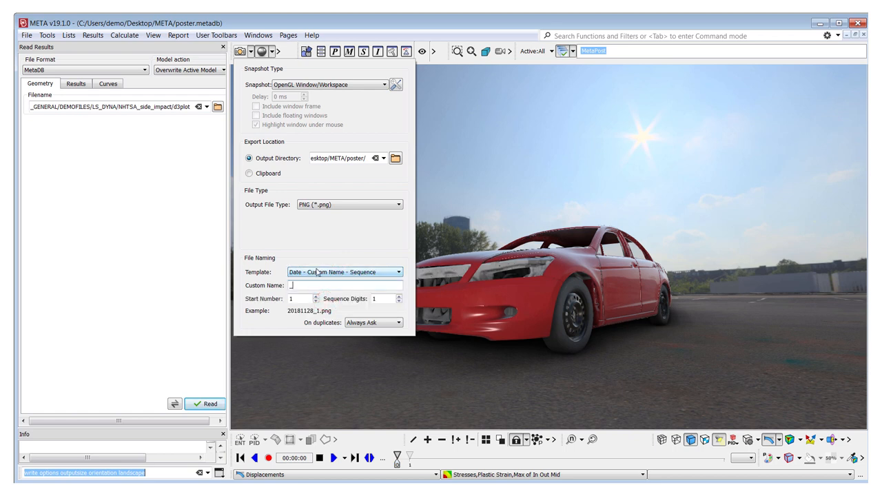
text(_poster_)
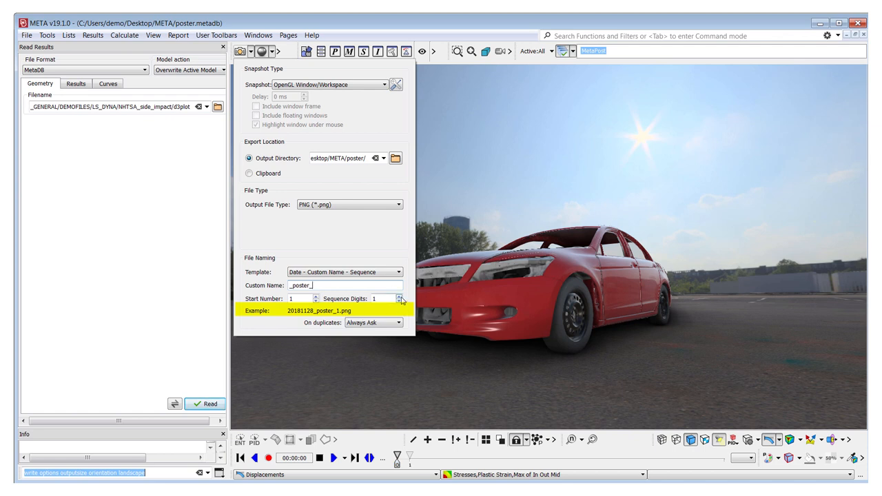
click(396, 298)
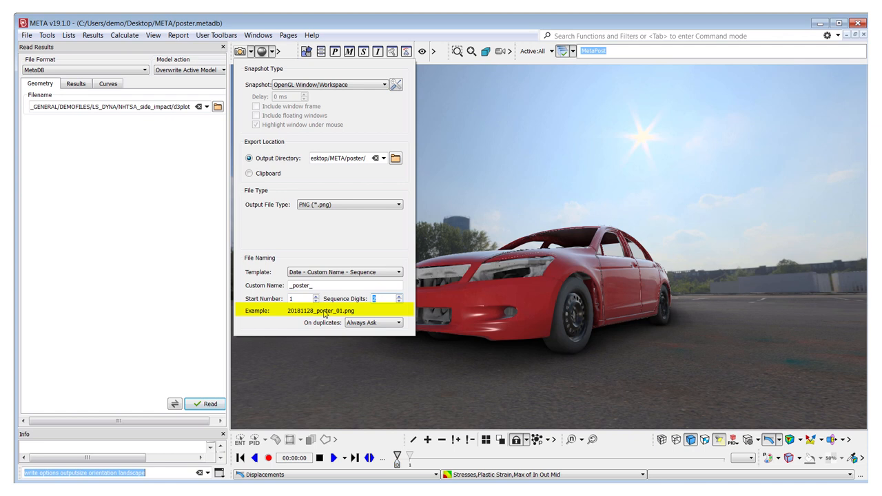
mouse_move(352, 361)
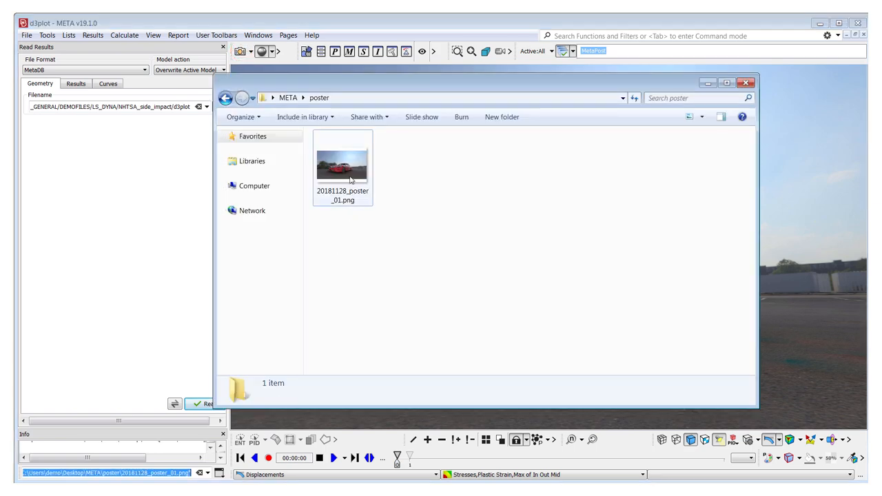
Step: View the saved 20181128_poster_01.png poster image to check the render
double_click(342, 166)
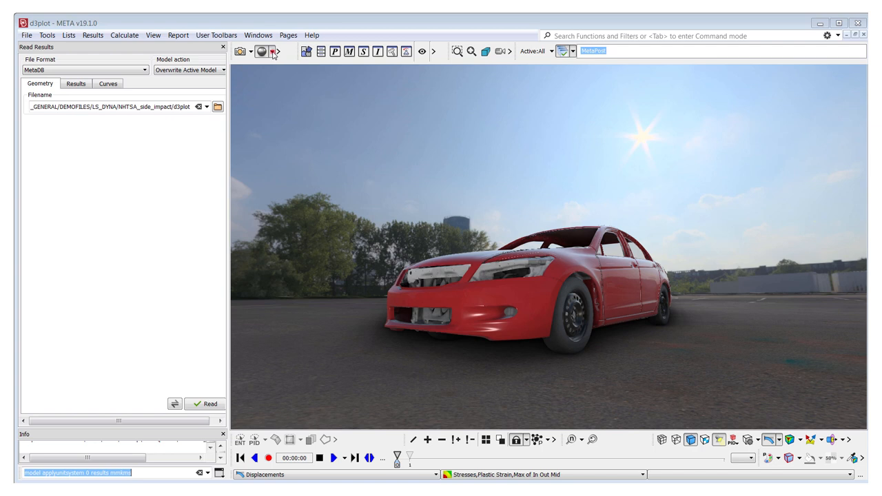
Step: Turn off Draw Environment and set the snapshot Background to Window color
click(263, 144)
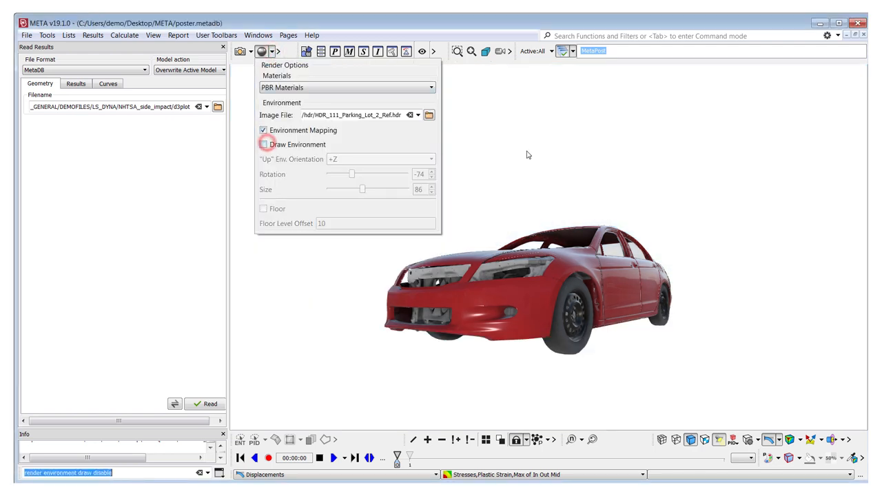
click(240, 51)
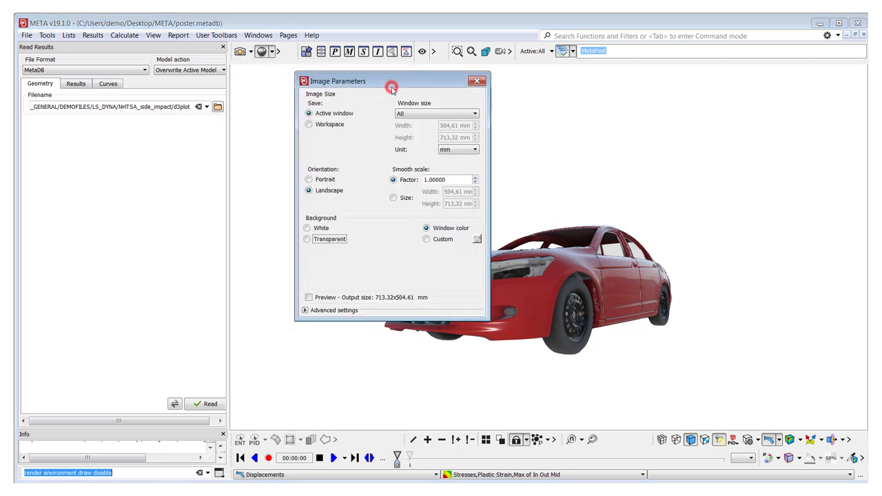
click(308, 250)
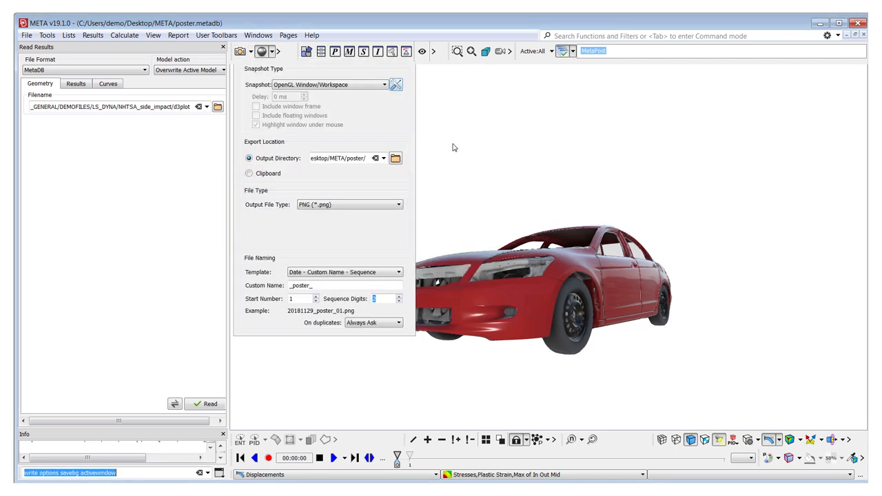
click(396, 84)
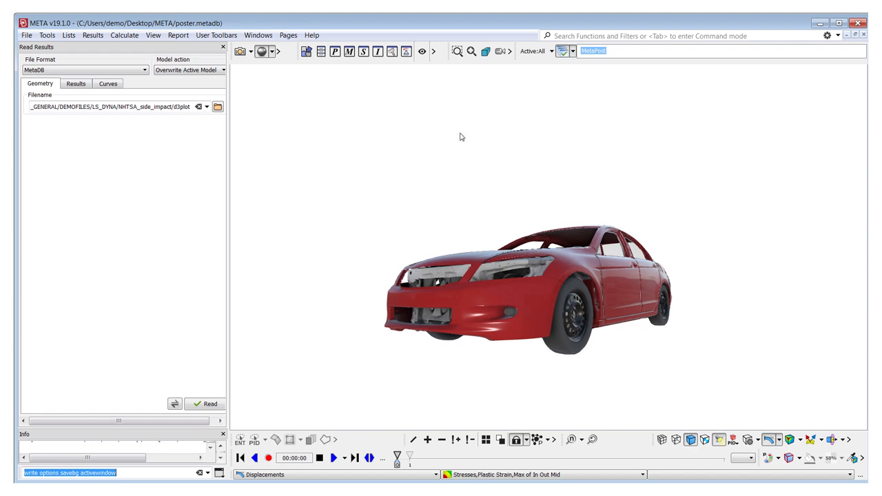